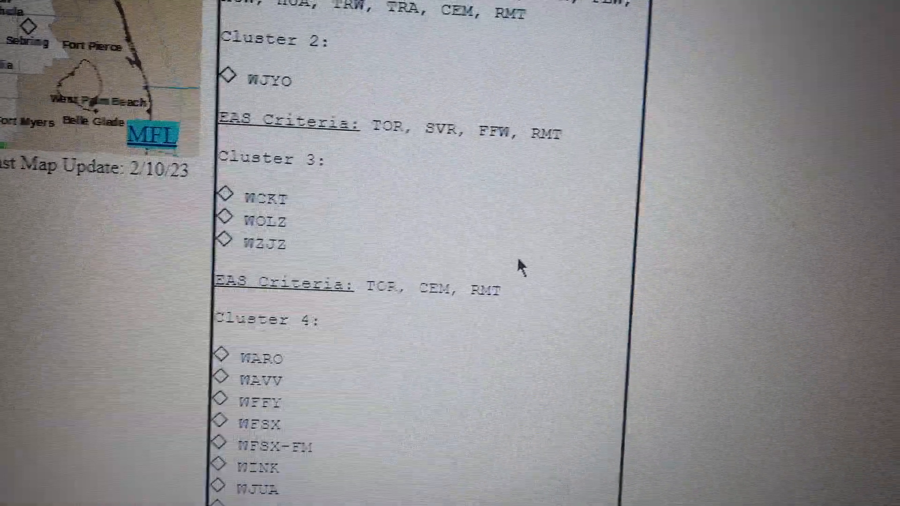
scroll("down", 3)
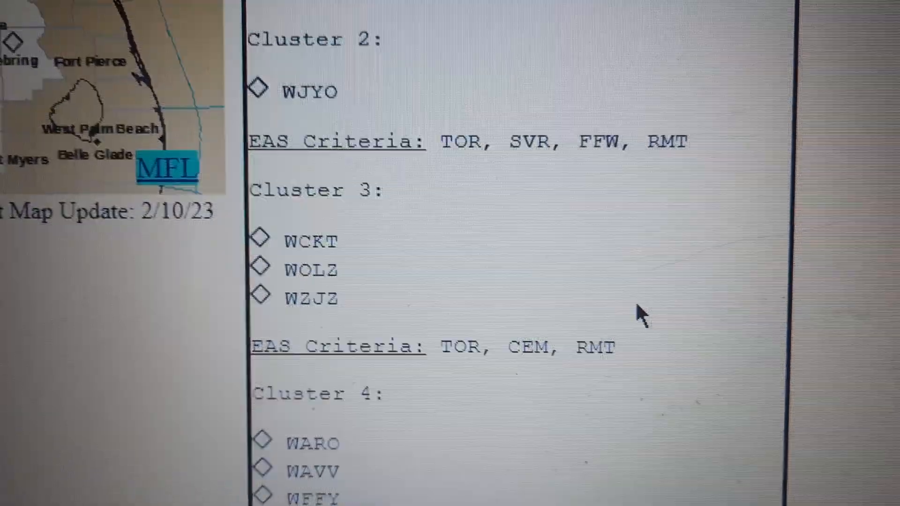
scroll("down", 3)
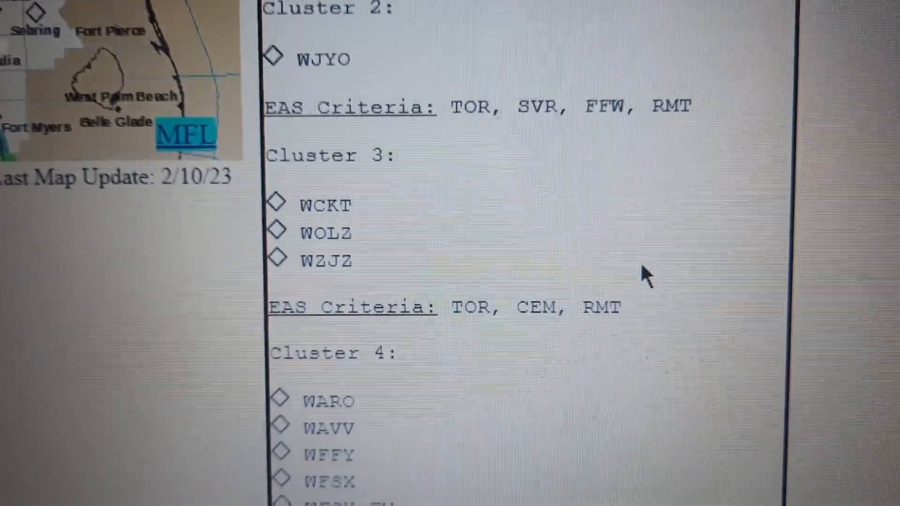
scroll("down", 3)
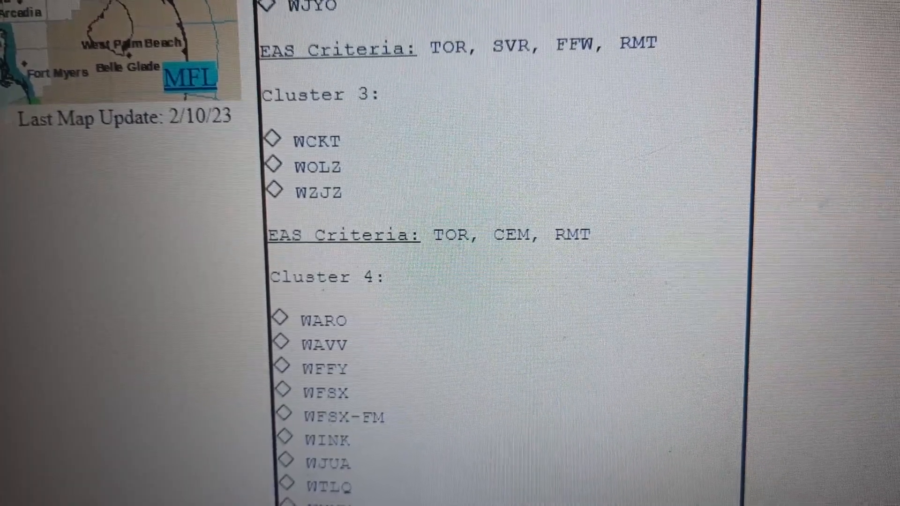
scroll("down", 3)
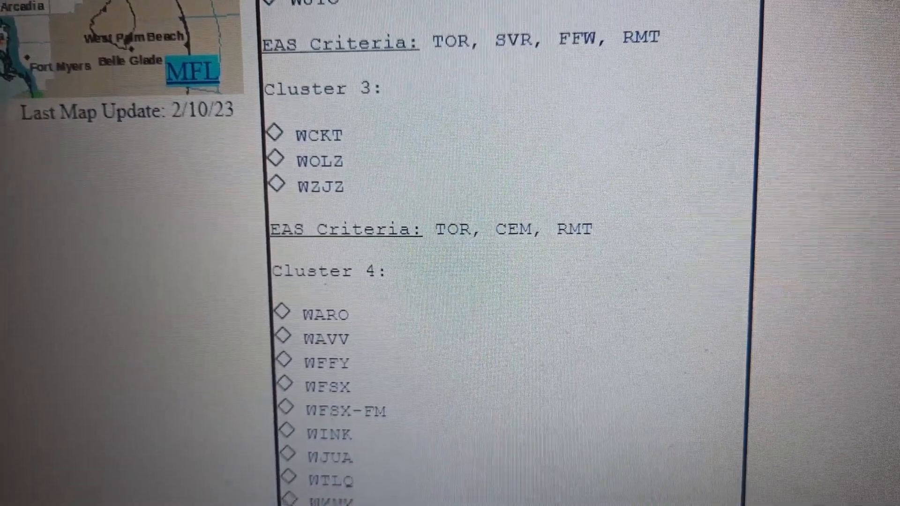